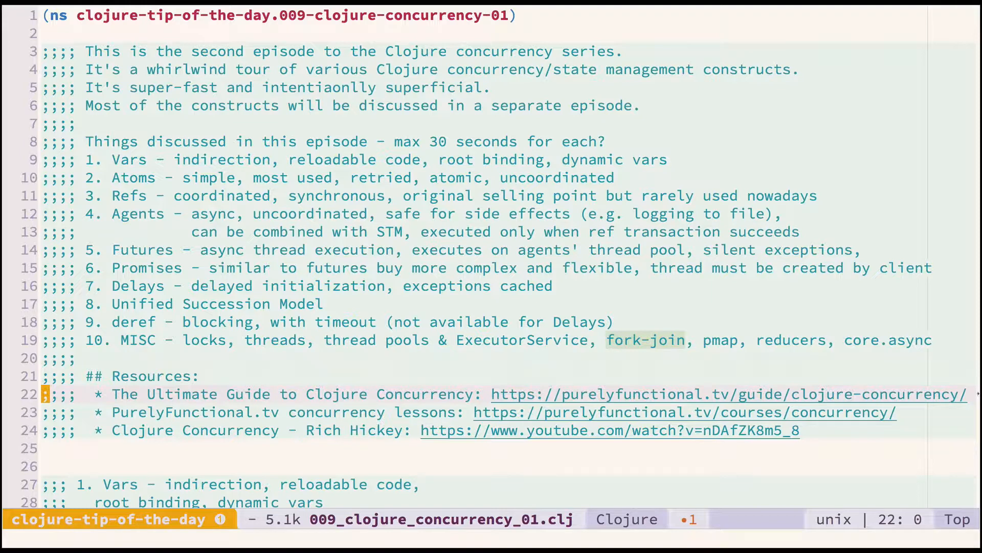
Scroll to section 1 and evaluate the Vars forms so the dynamic binding prints 12.
scroll("down", 3)
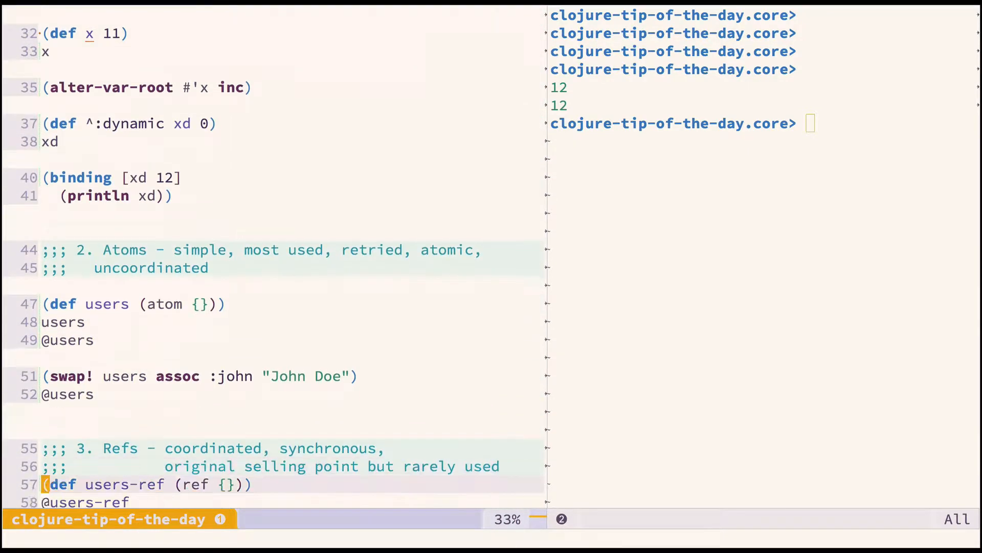
scroll("down", 3)
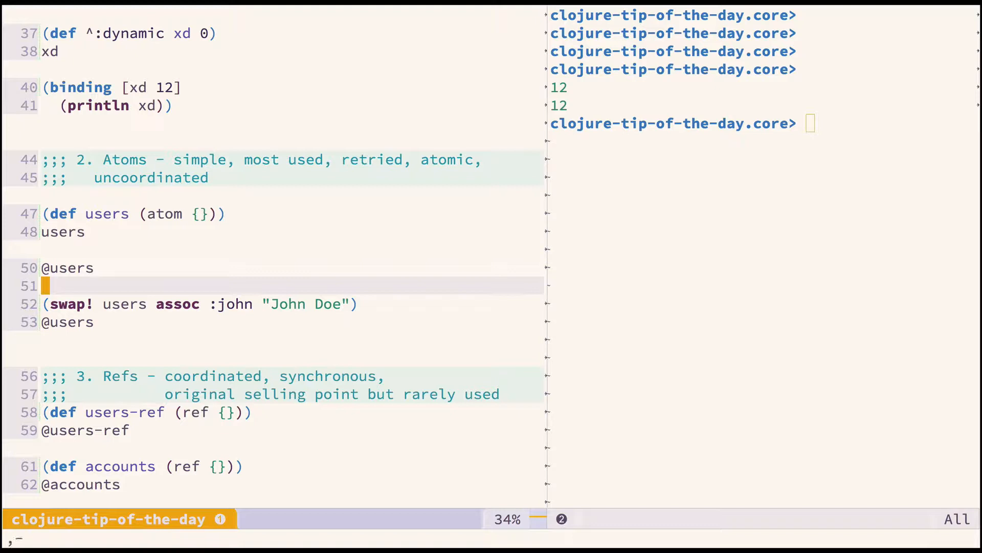
left_click(62, 267)
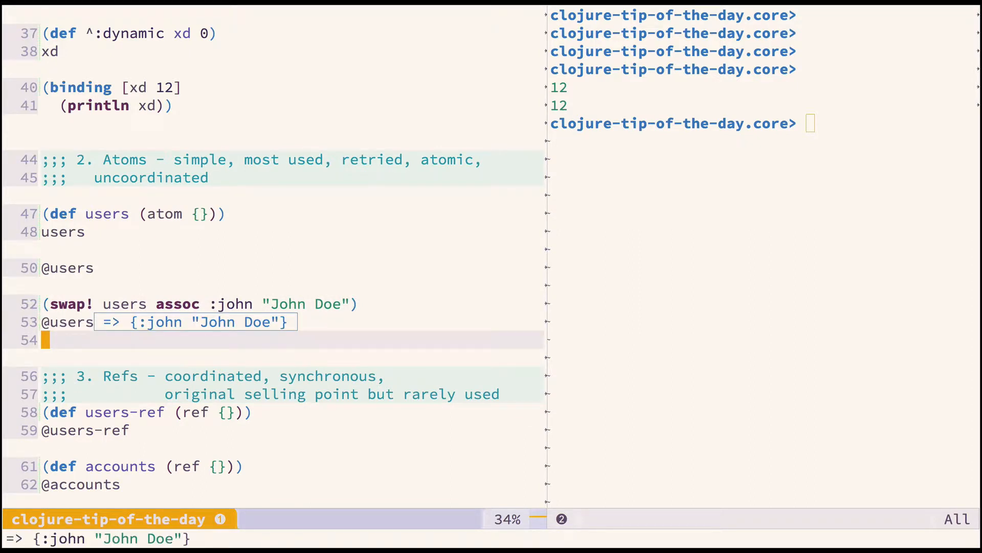
scroll("down", 3)
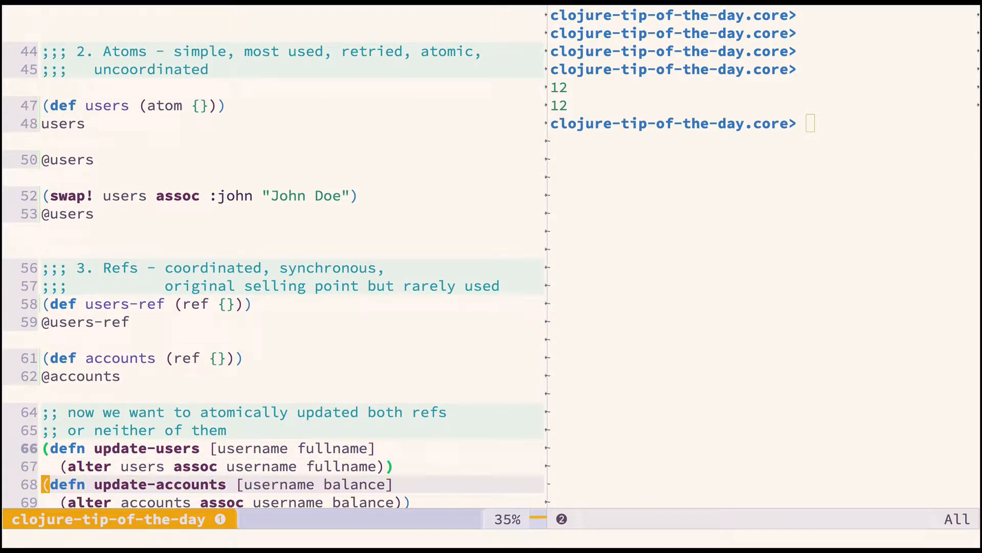
scroll("down", 3)
type("-ref")
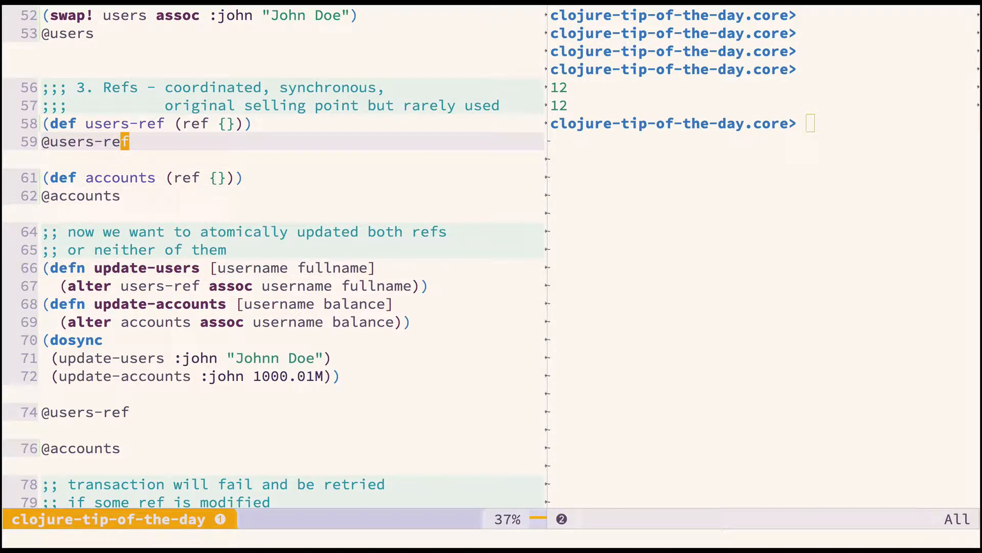
left_click(188, 124)
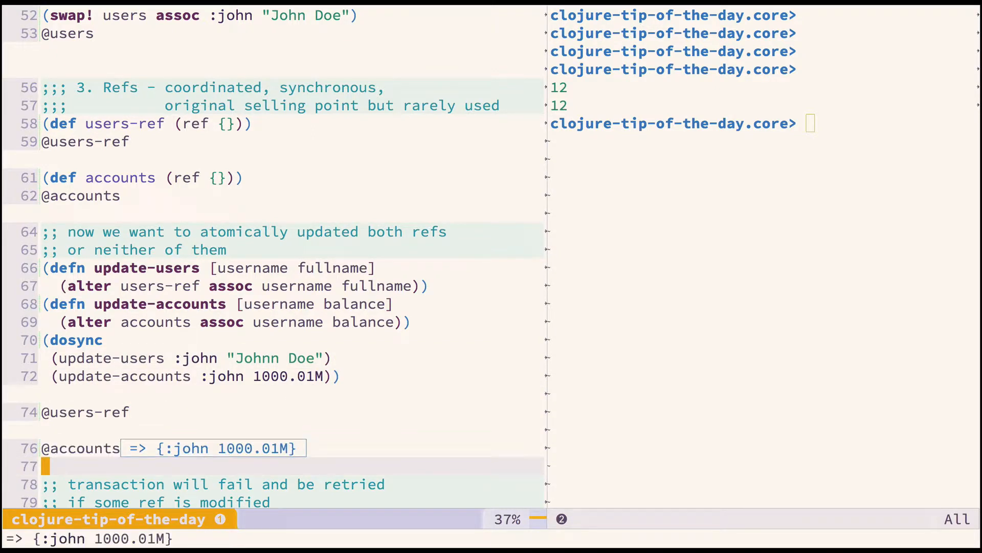
Run the futured dosync with retries so accounts gains :jack 1000000M and Updating lines print.
scroll("down", 3)
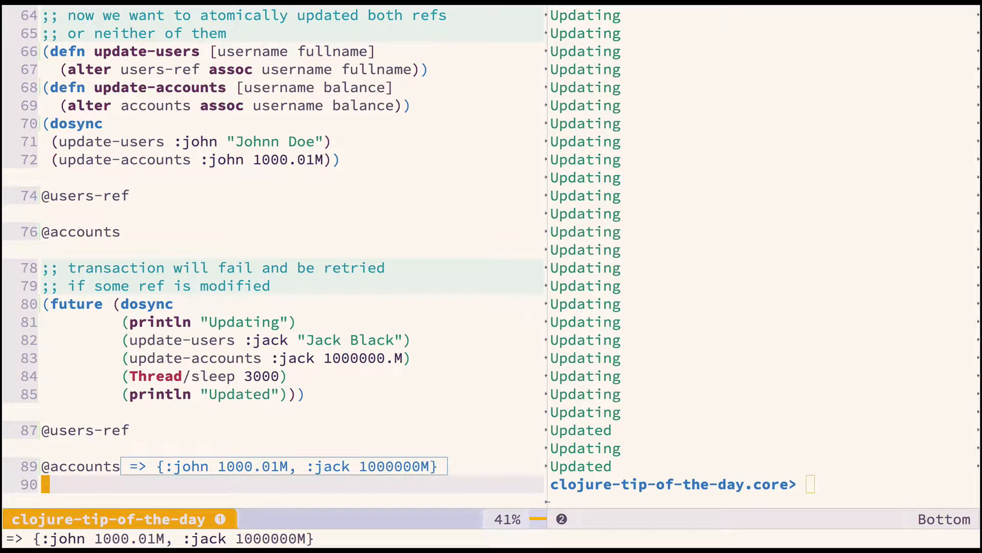
scroll("down", 3)
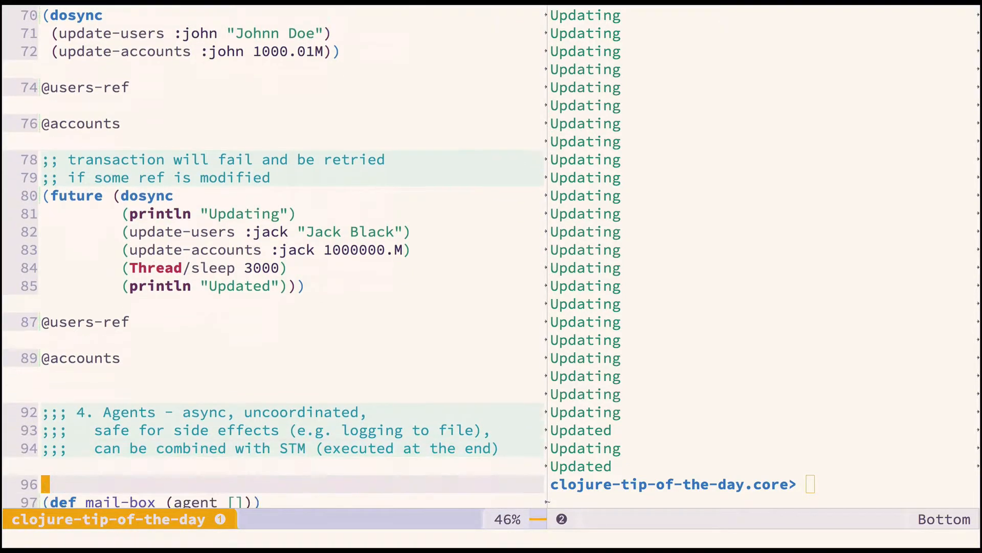
Evaluate mail-box and the send-off dosync block so the REPL prints "sending email...".
scroll("down", 3)
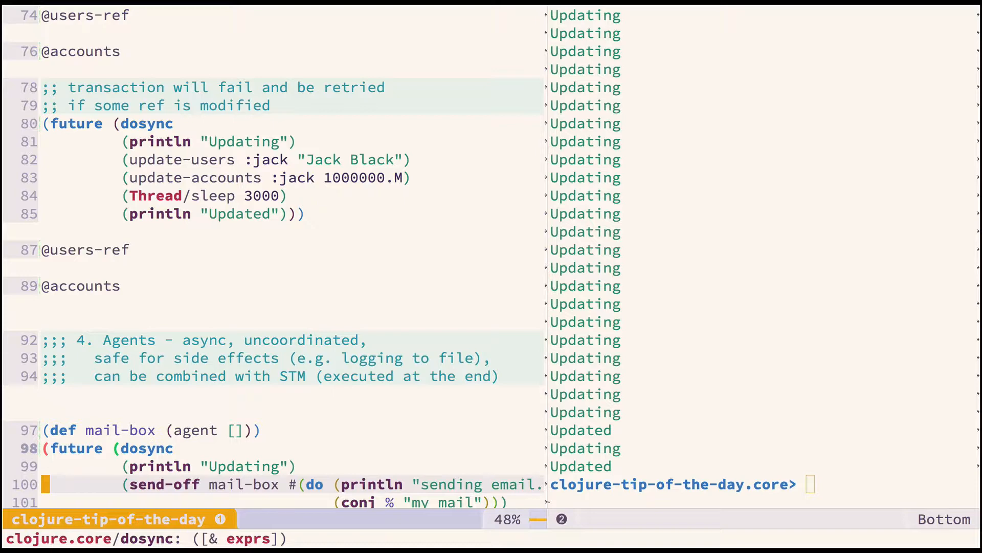
scroll("down", 3)
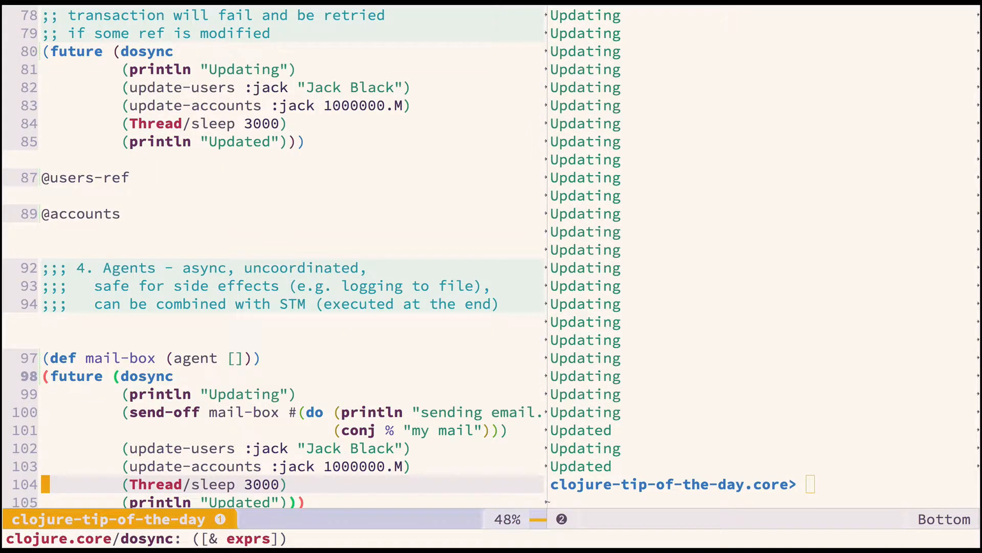
scroll("down", 3)
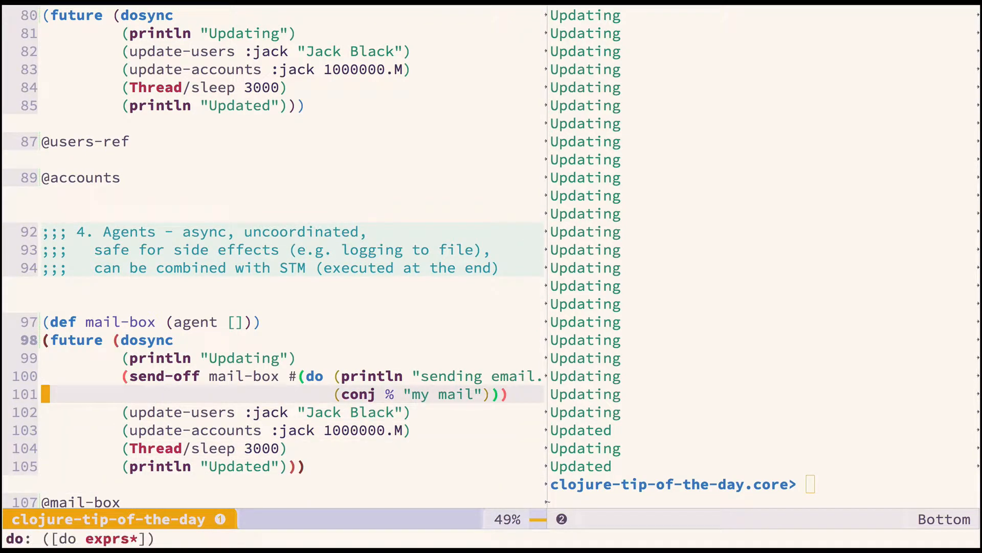
key("V")
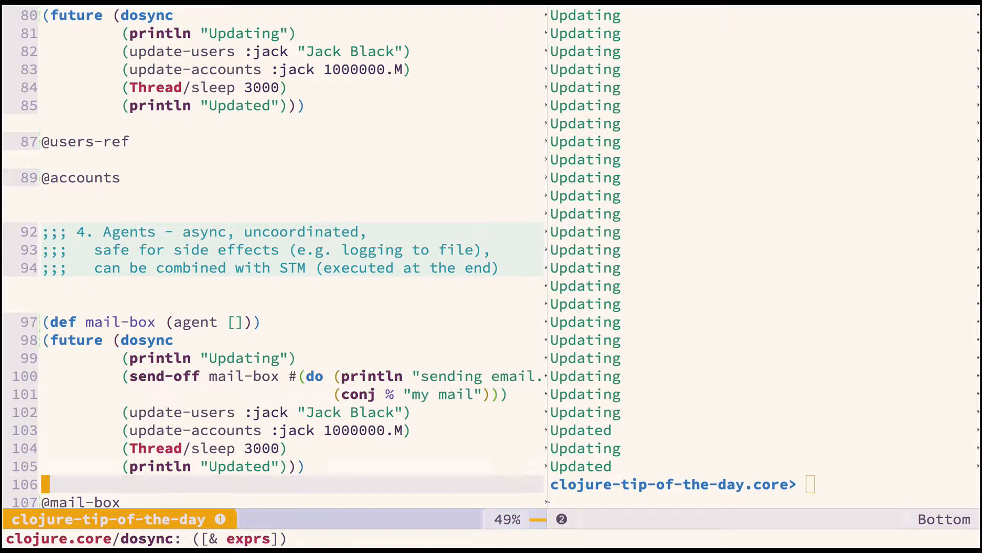
scroll("down", 3)
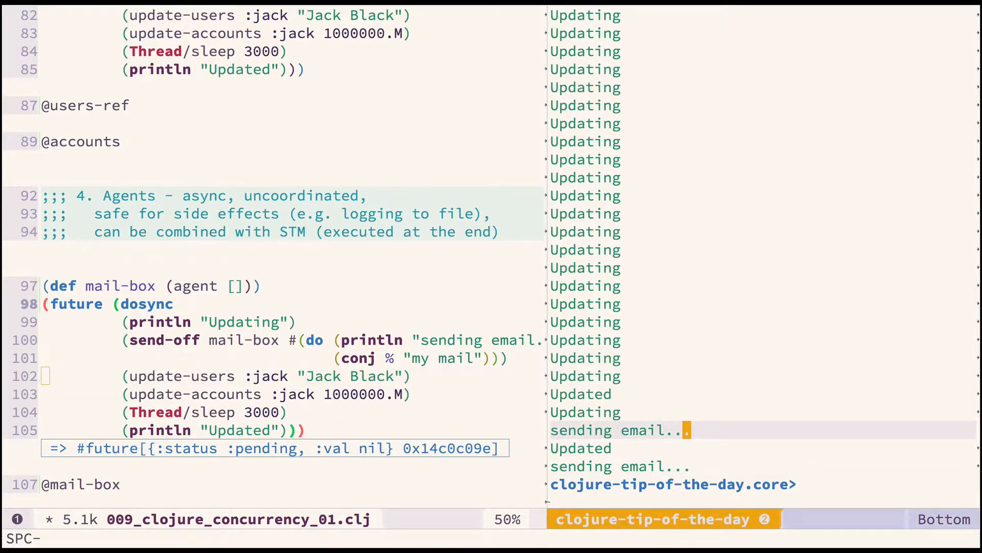
scroll("down", 3)
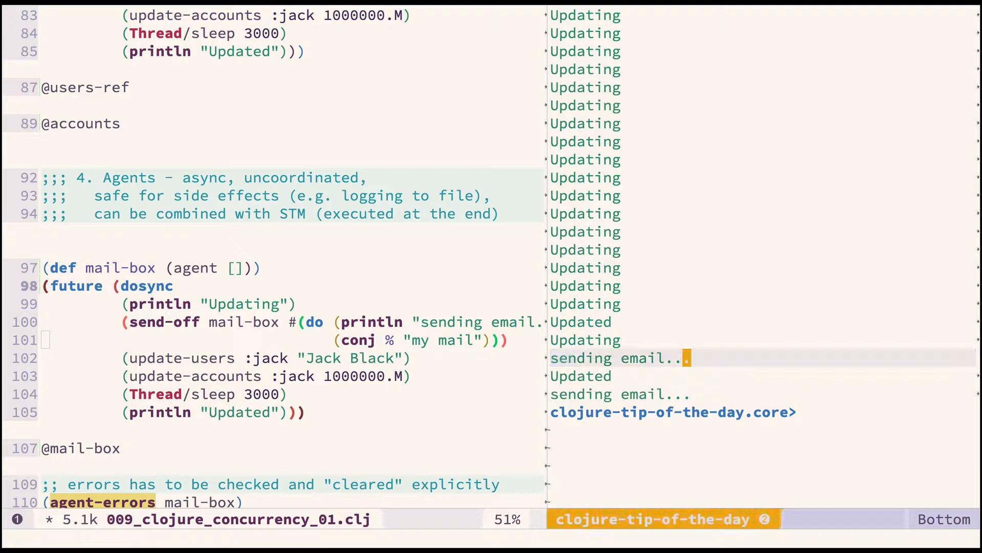
scroll("down", 3)
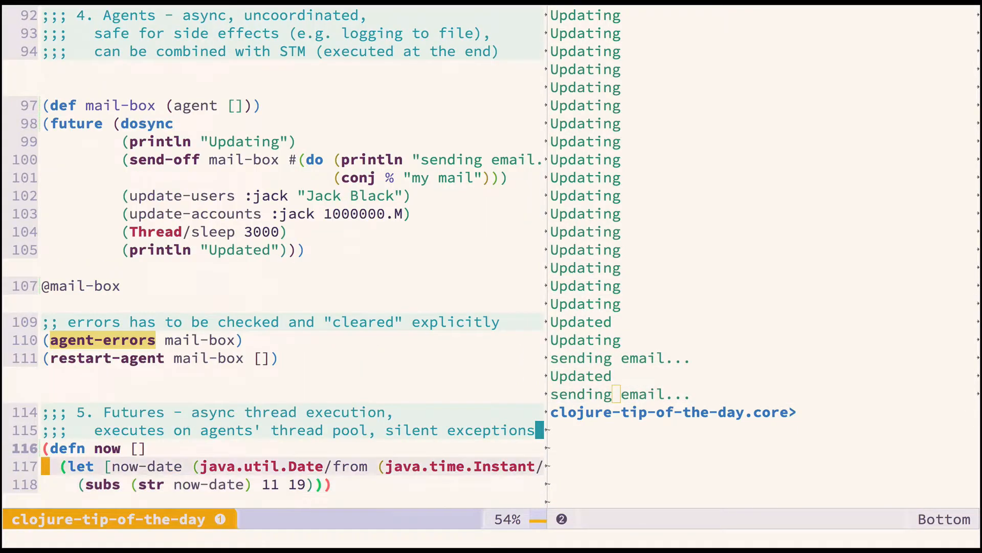
Run (my-action) and several (future (my-action)) calls, printing overlapping Running/Finished timestamps.
scroll("down", 3)
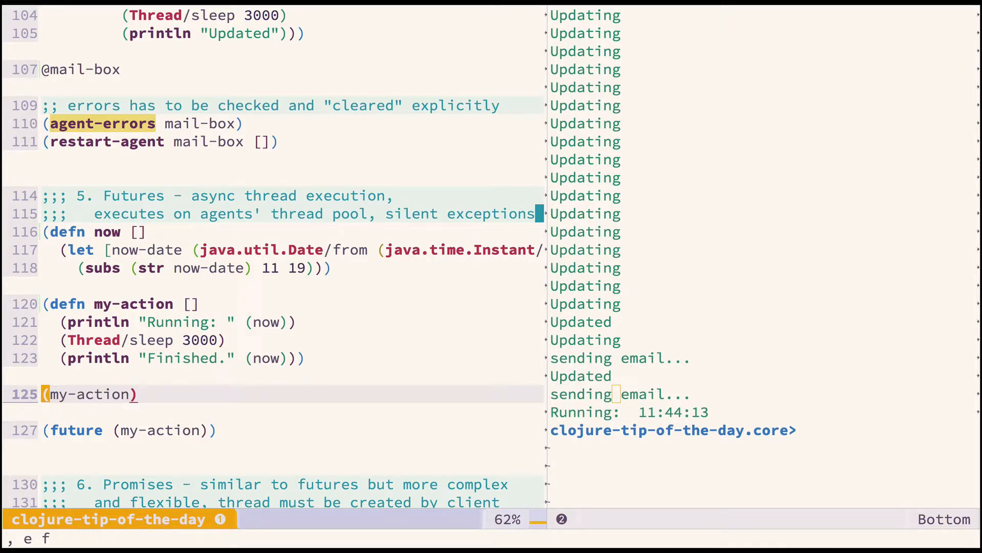
key("return")
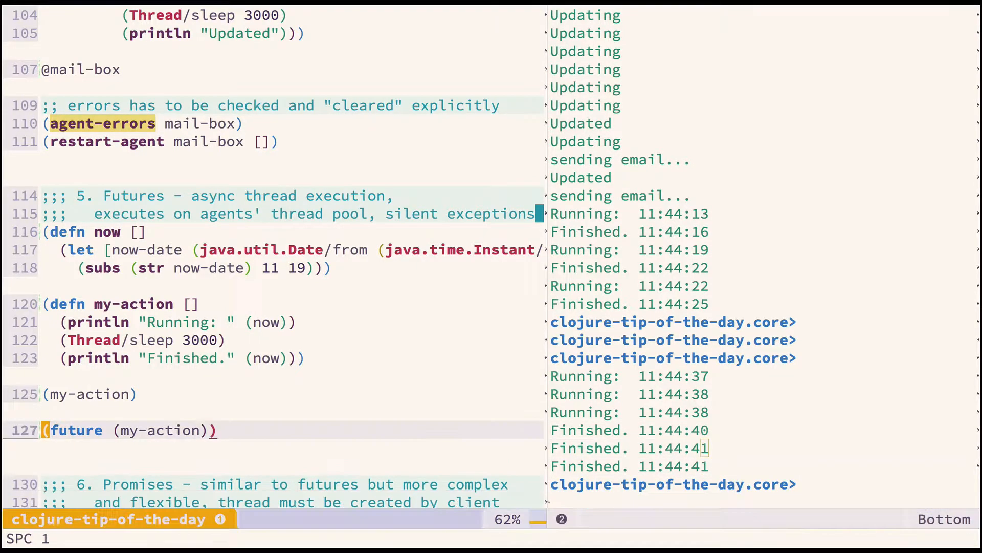
scroll("down", 3)
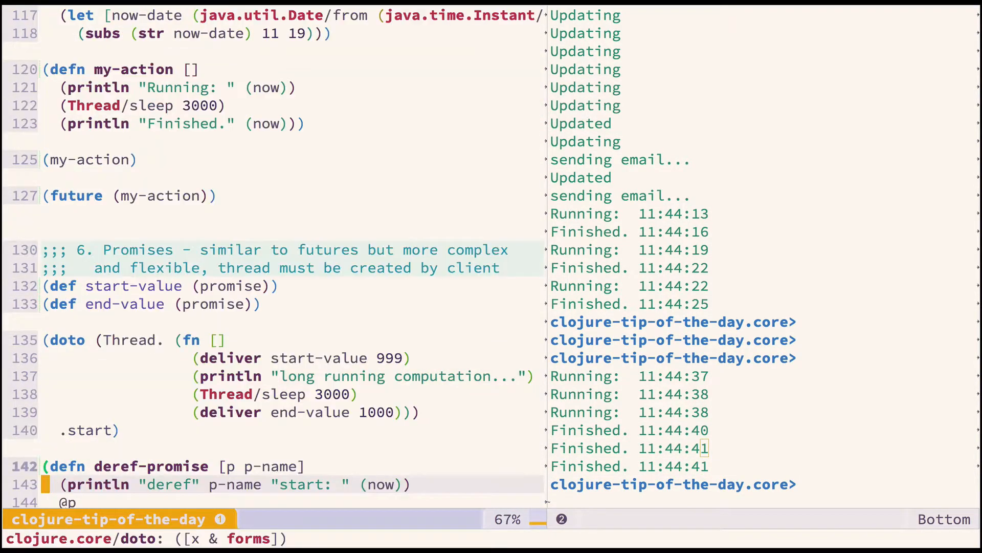
Select the Promises block from line 132 to line 149 as the active region.
scroll("down", 3)
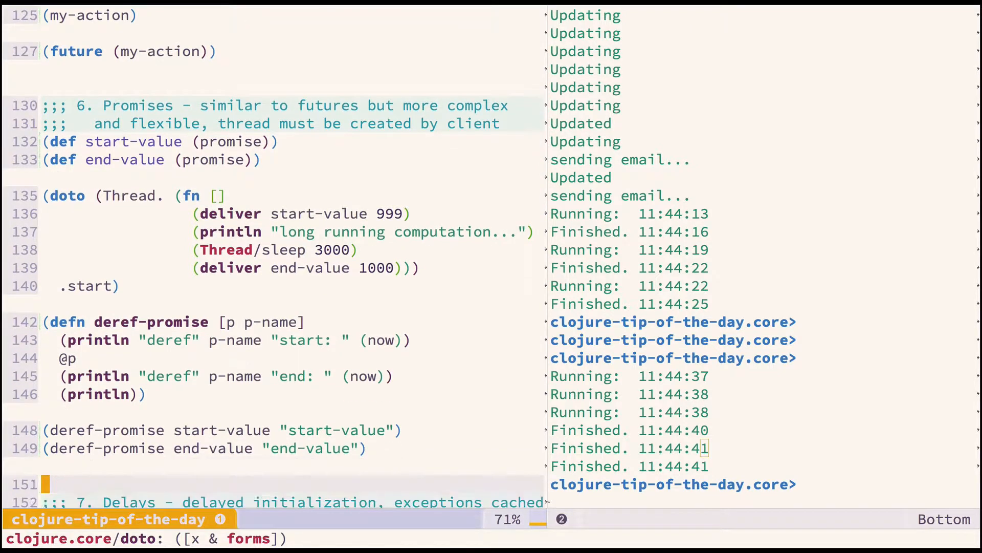
scroll("down", 3)
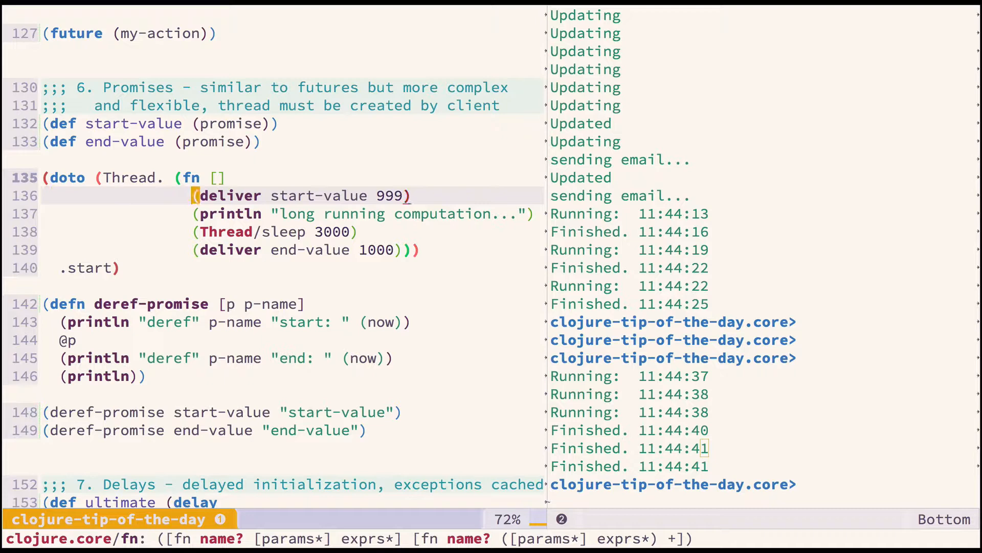
key("V")
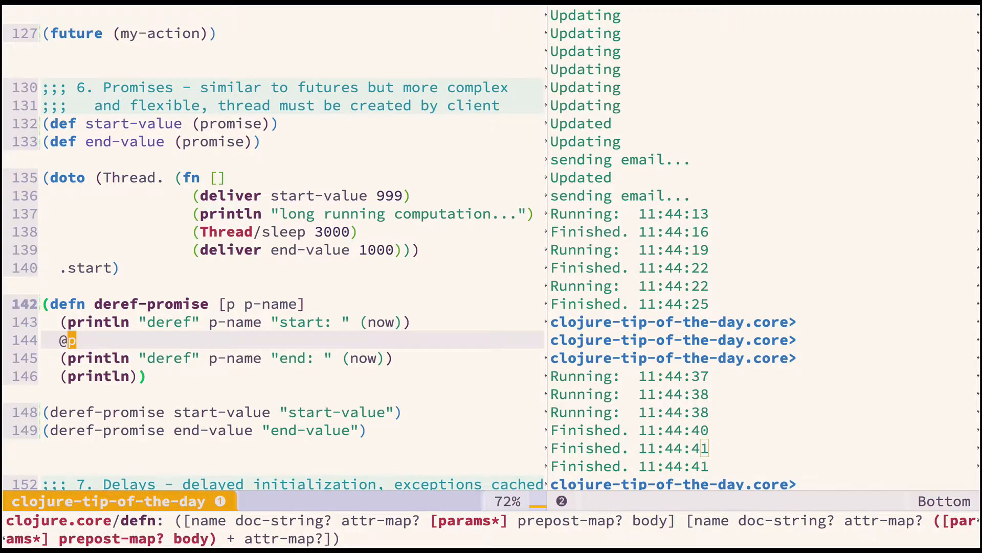
key("V")
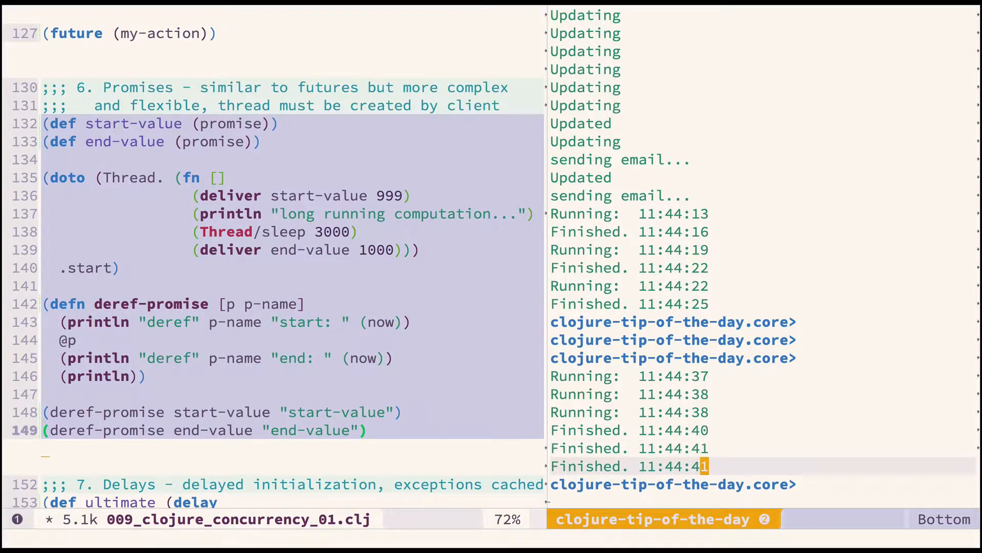
Evaluate the Promises region so the REPL prints the long computation and deref start/end times.
scroll("down", 3)
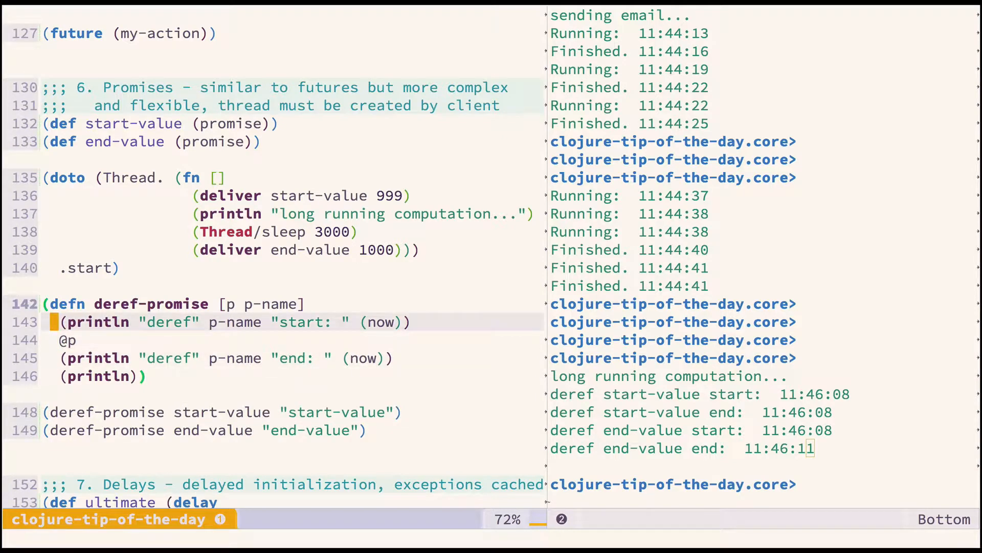
mouse_move(66, 304)
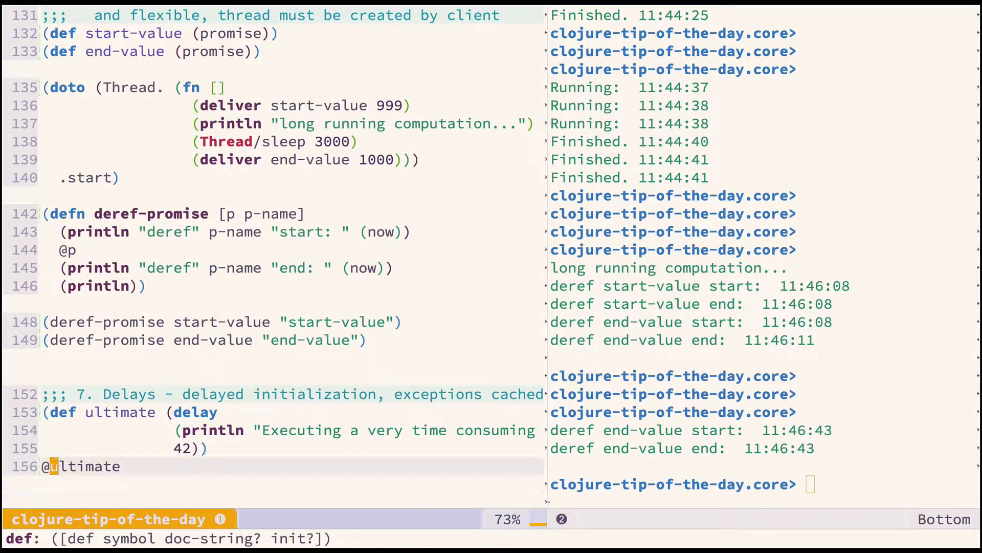
scroll("down", 3)
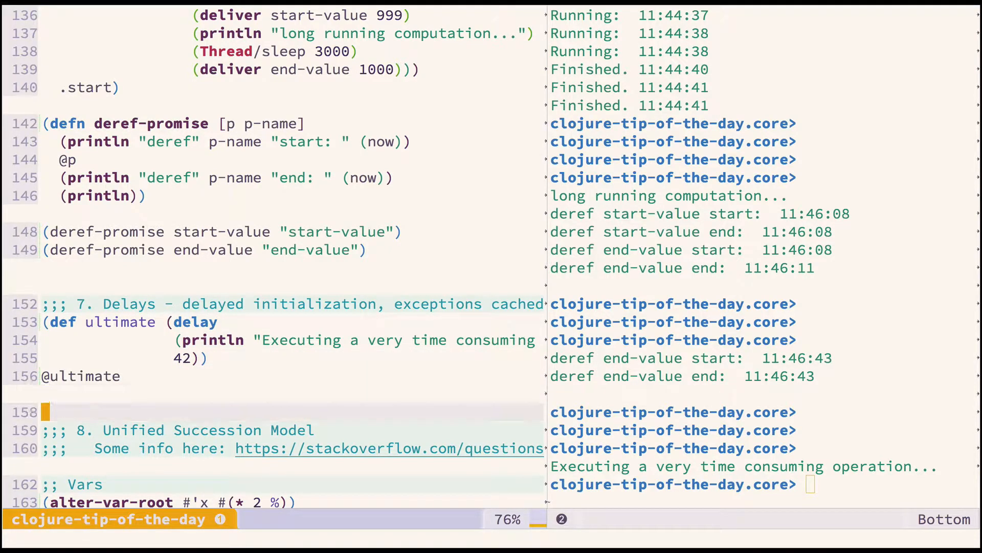
scroll("down", 3)
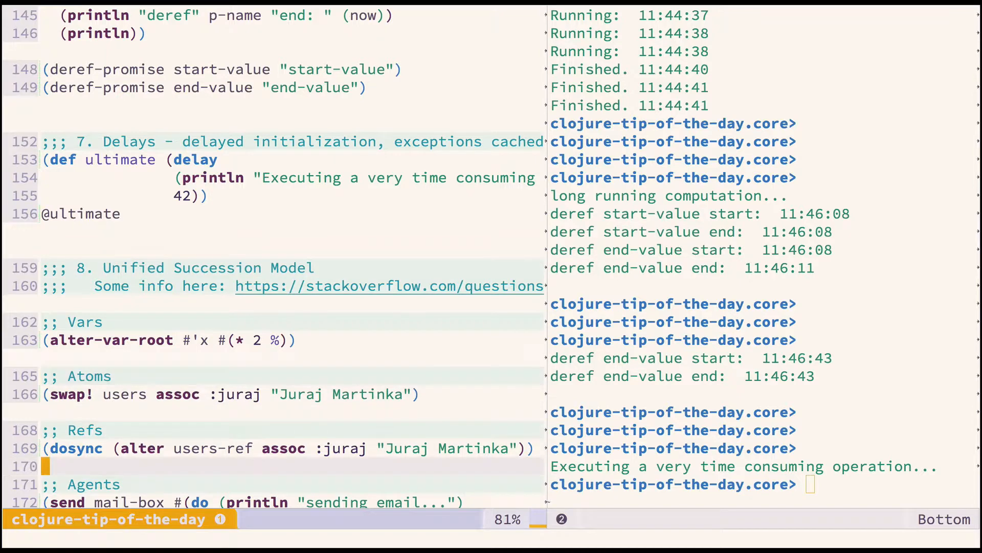
scroll("down", 3)
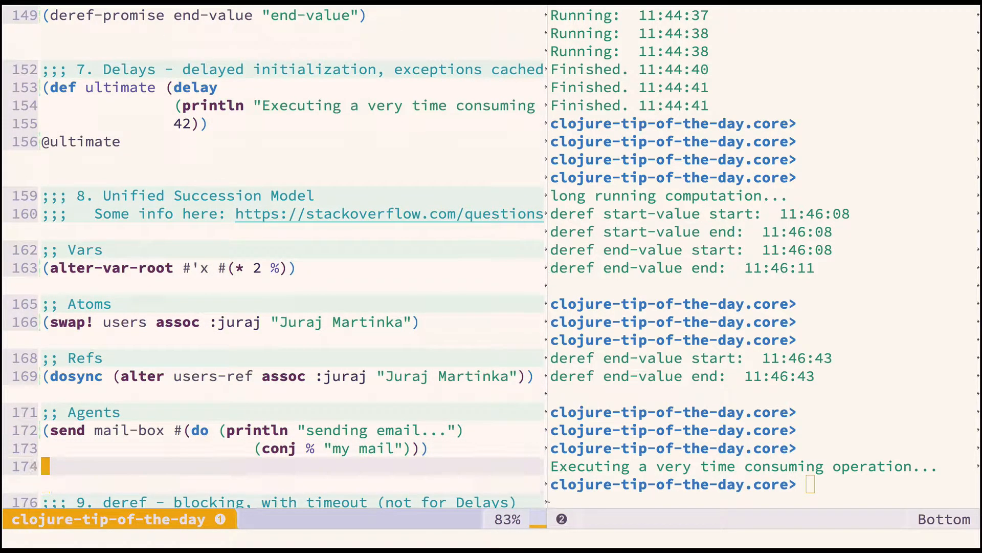
left_click(44, 267)
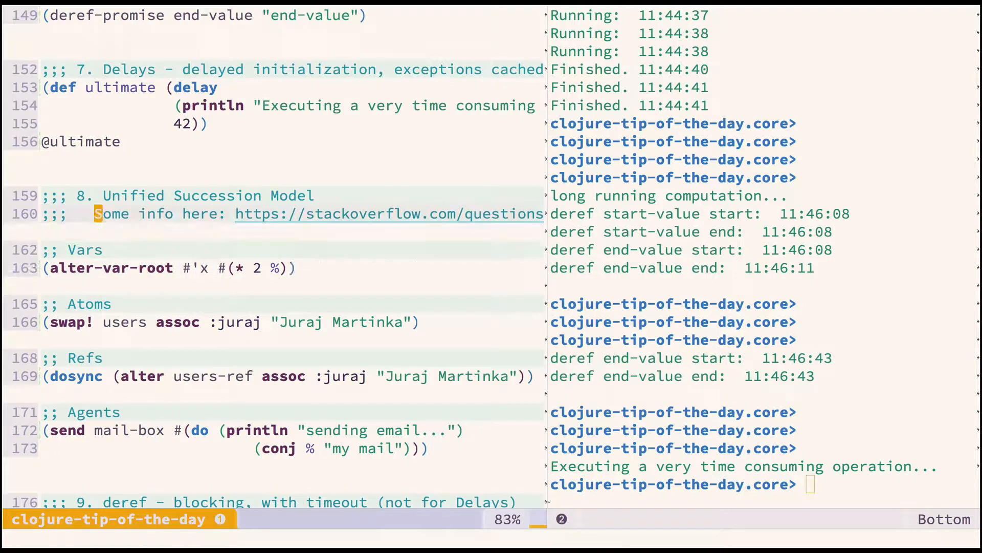
mouse_move(286, 214)
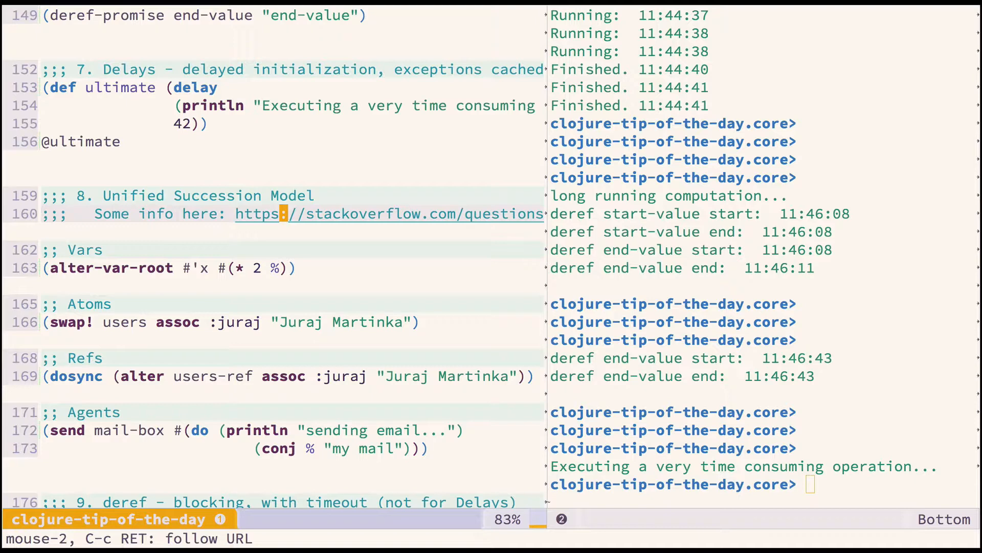
key("SPC")
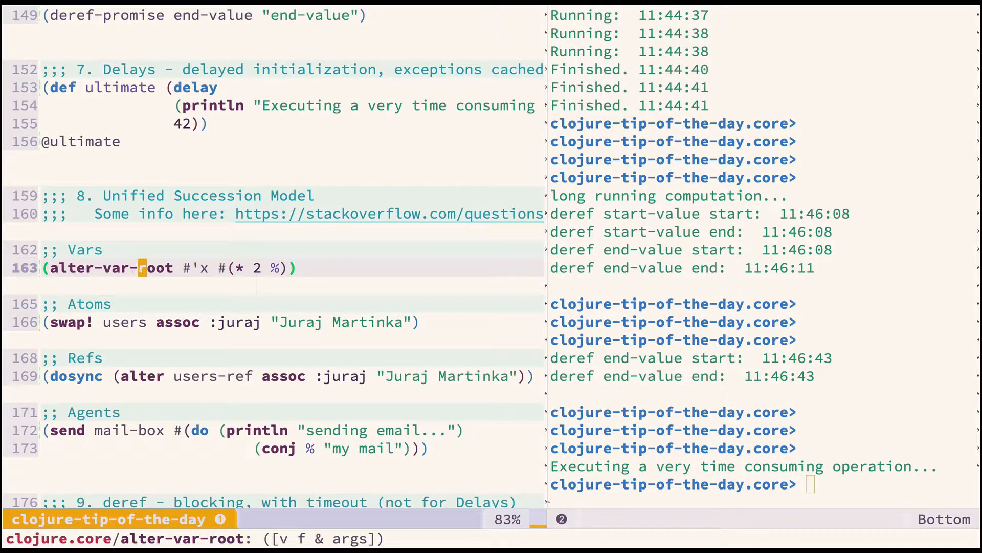
mouse_move(184, 267)
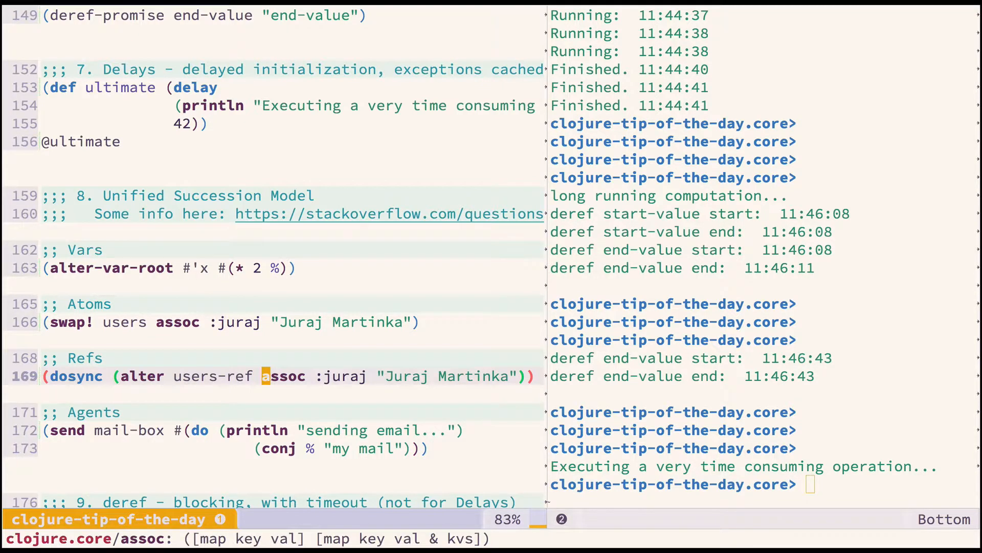
mouse_move(196, 376)
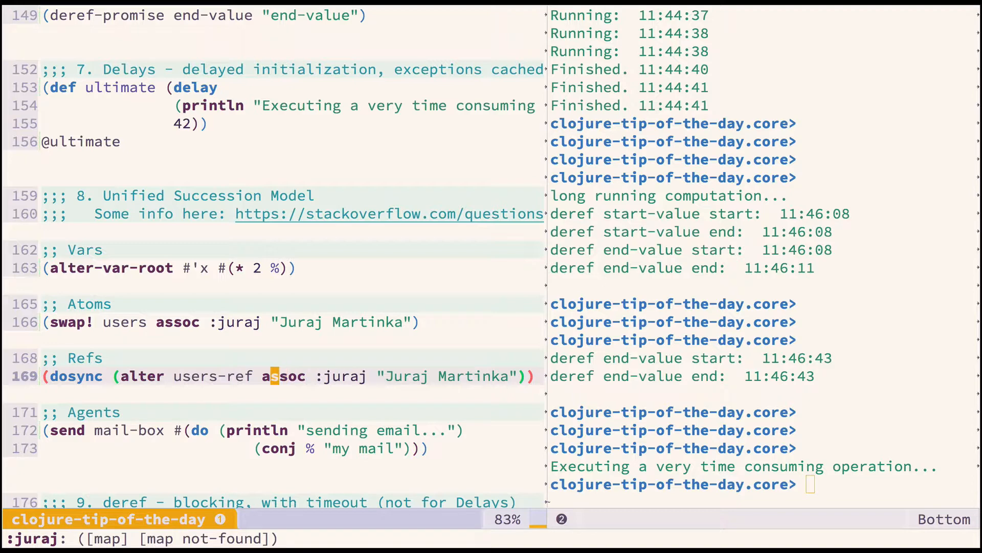
mouse_move(318, 377)
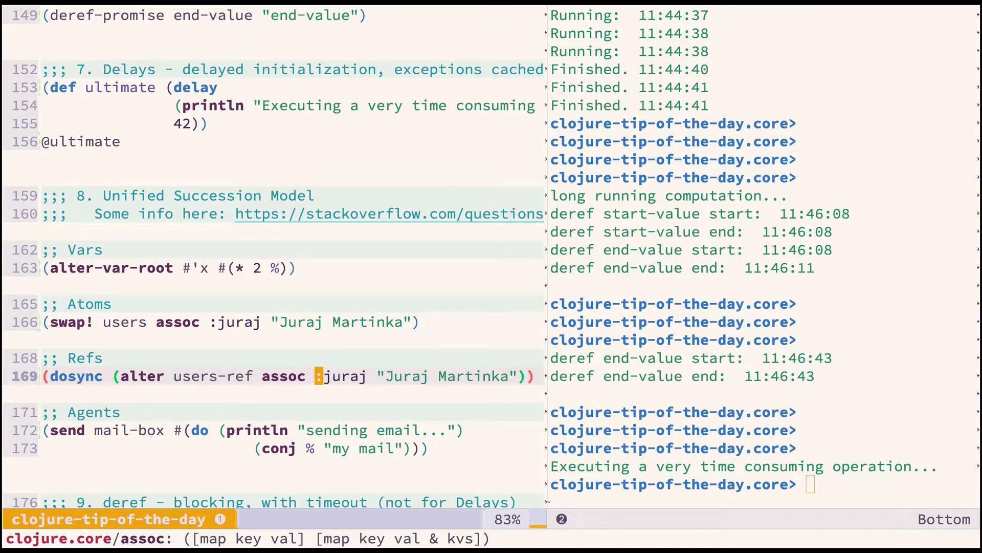
left_click(291, 322)
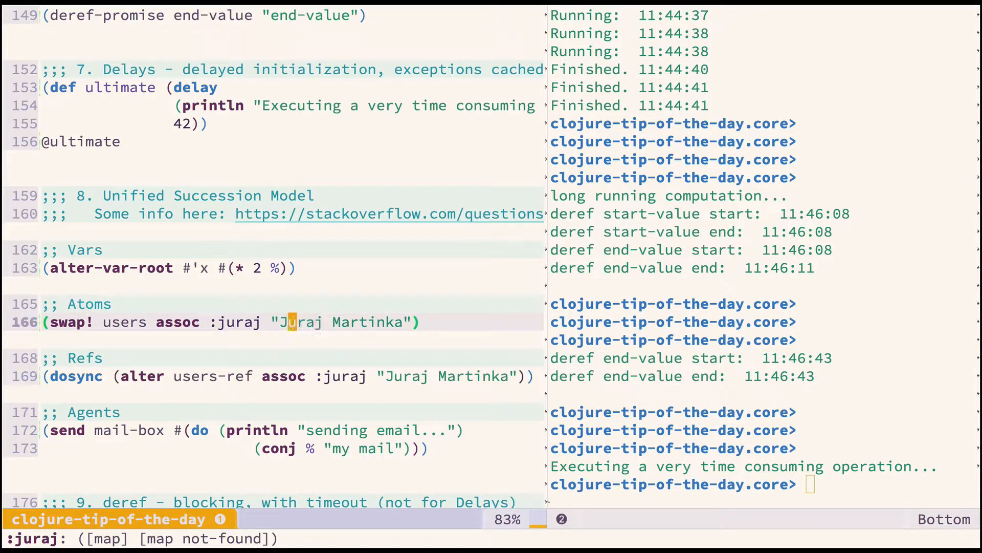
left_click(247, 268)
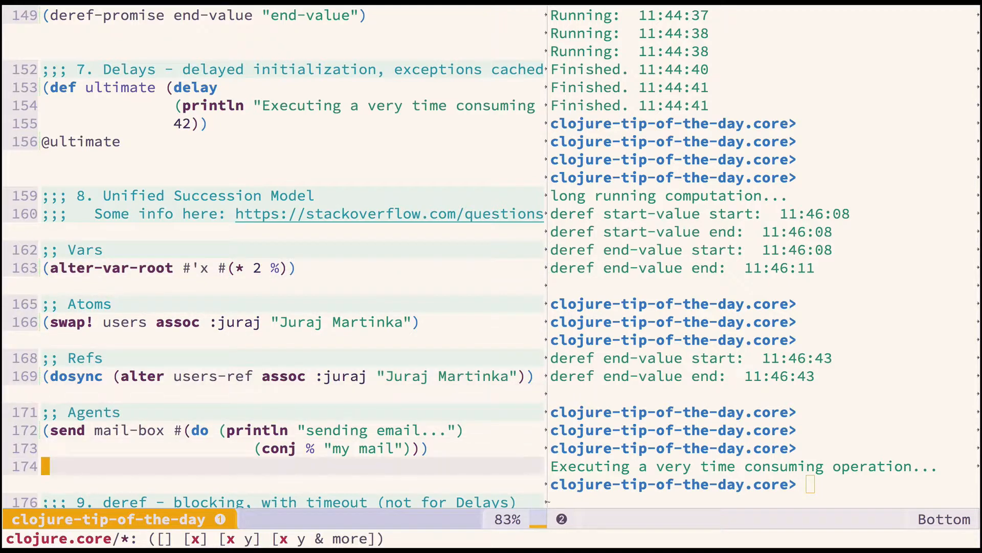
scroll("down", 3)
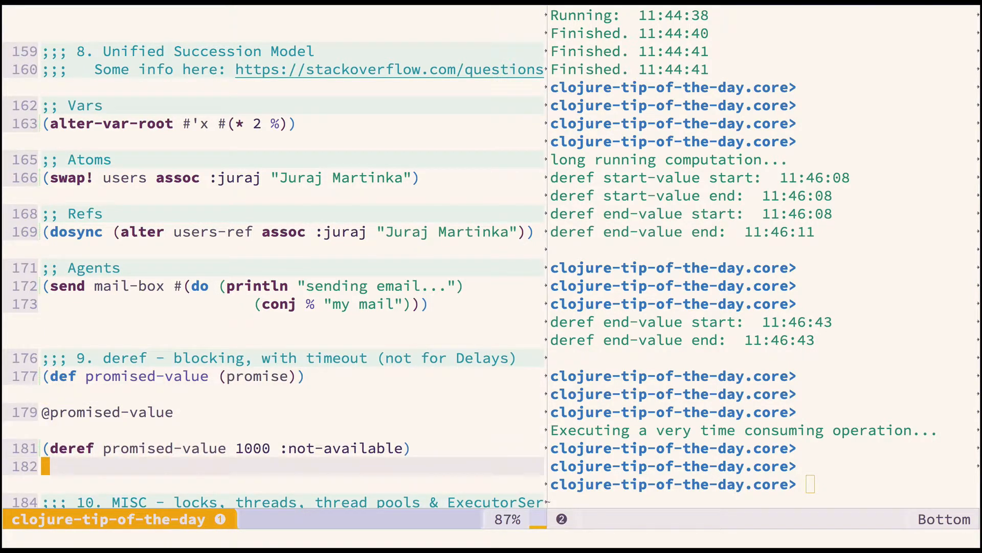
left_click(157, 411)
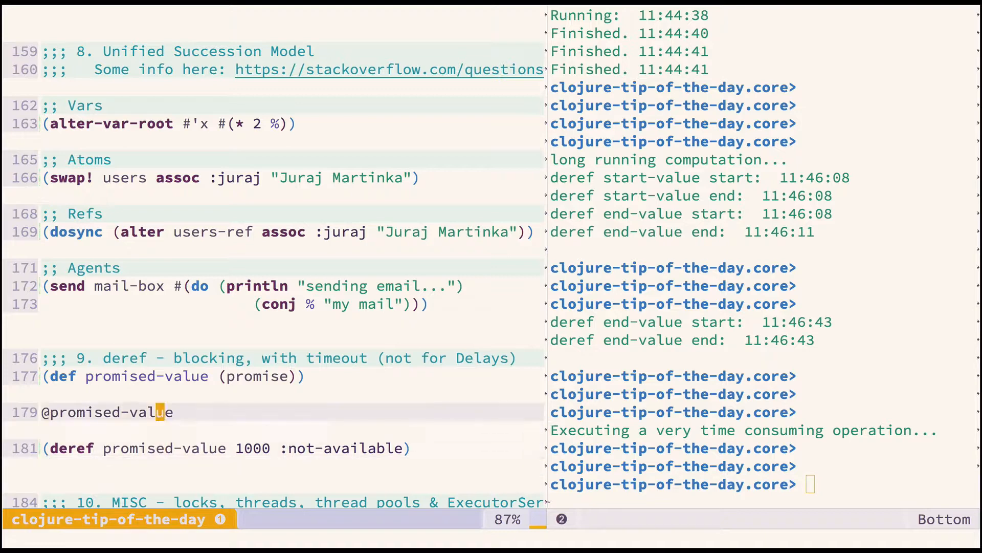
mouse_move(43, 412)
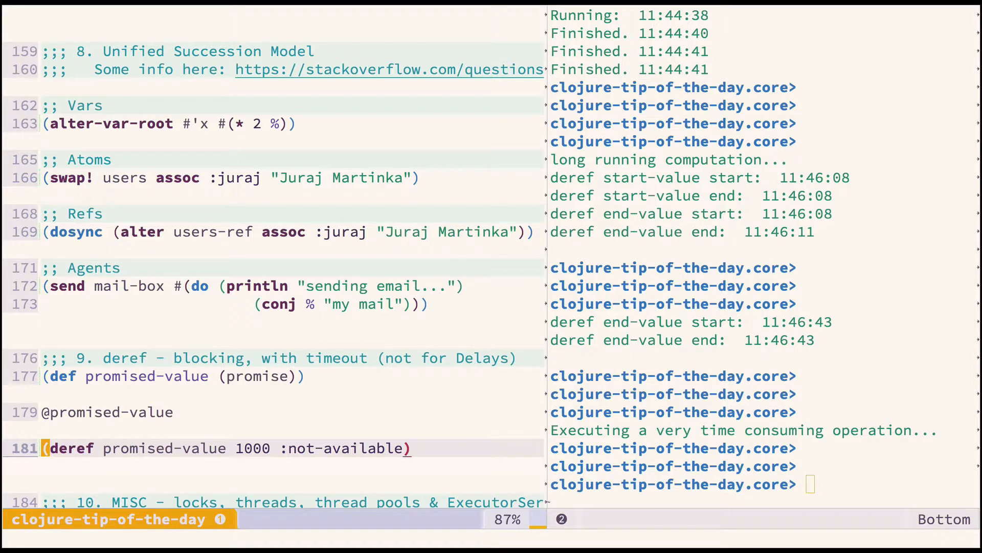
scroll("down", 3)
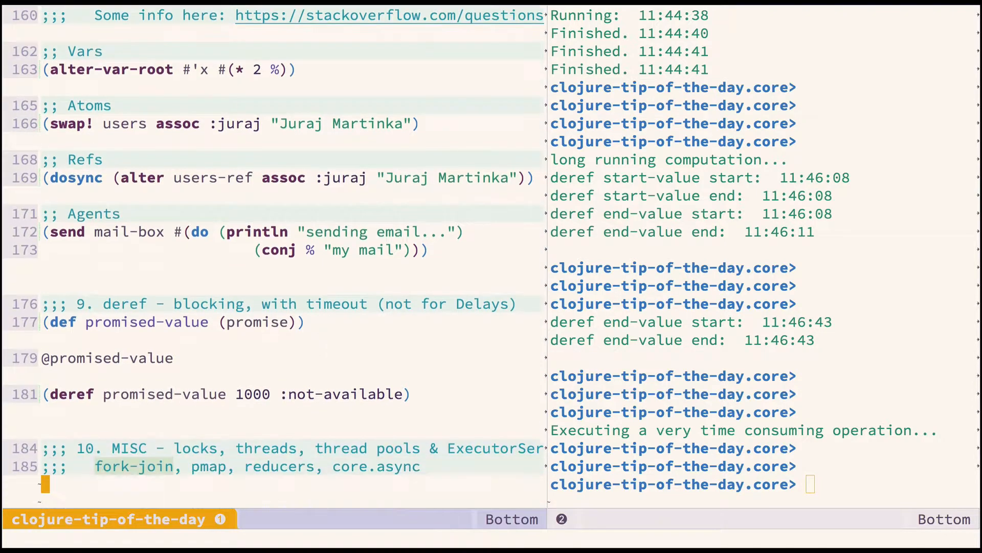